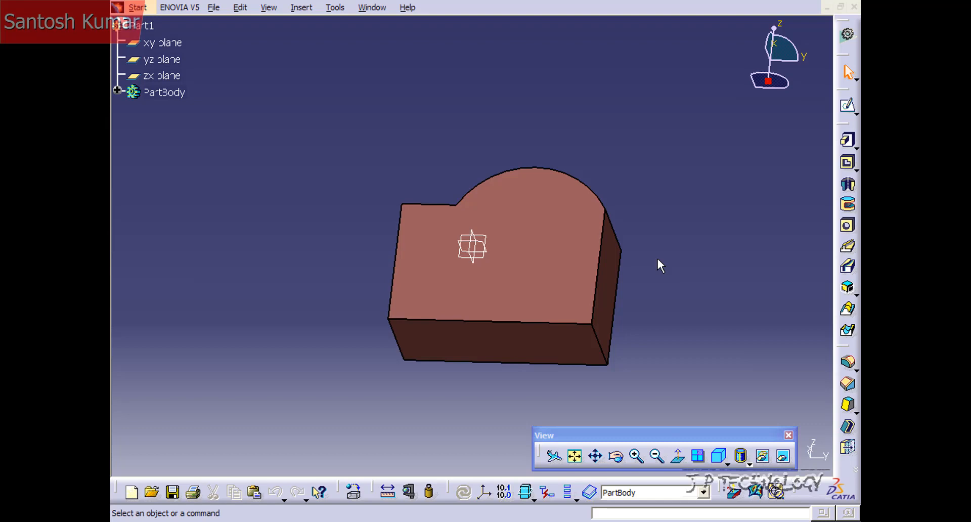
pyautogui.moveTo(647, 262)
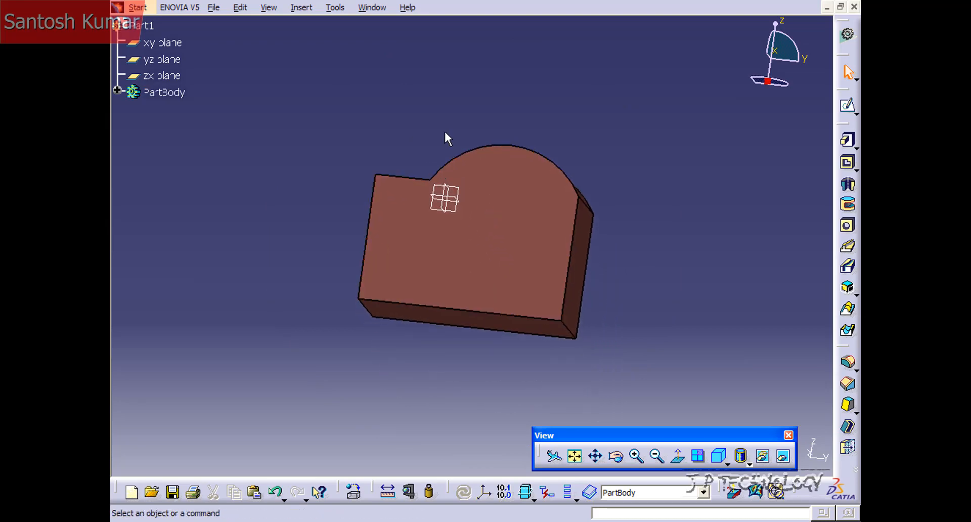
pyautogui.moveTo(566, 175)
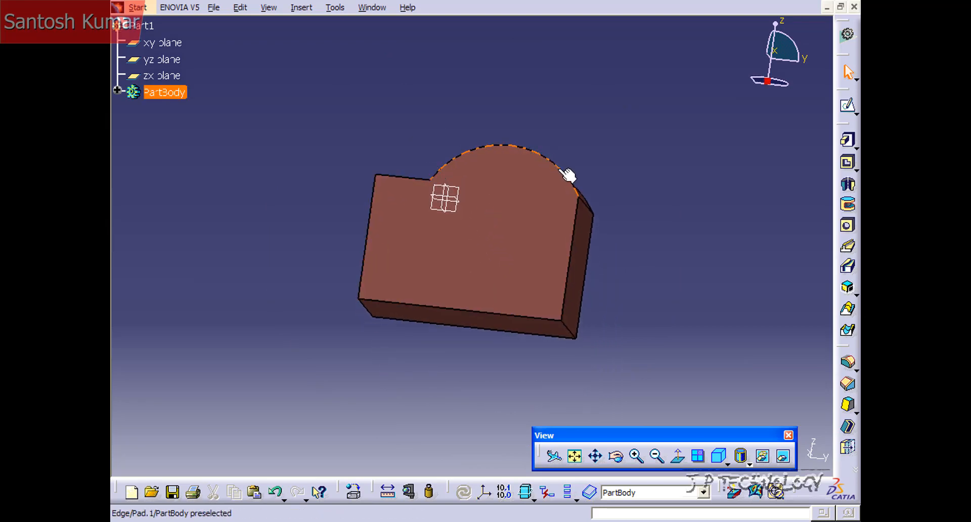
pyautogui.moveTo(464, 164)
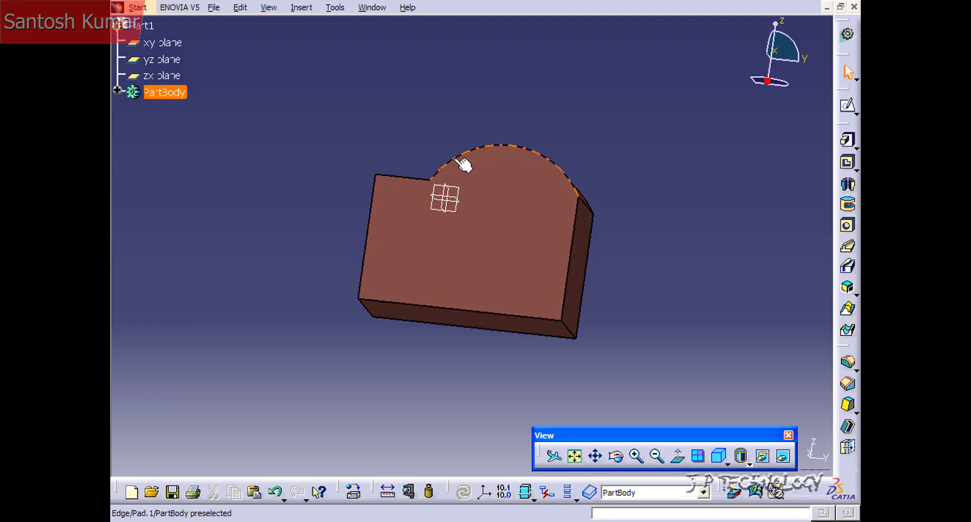
pyautogui.moveTo(570, 180)
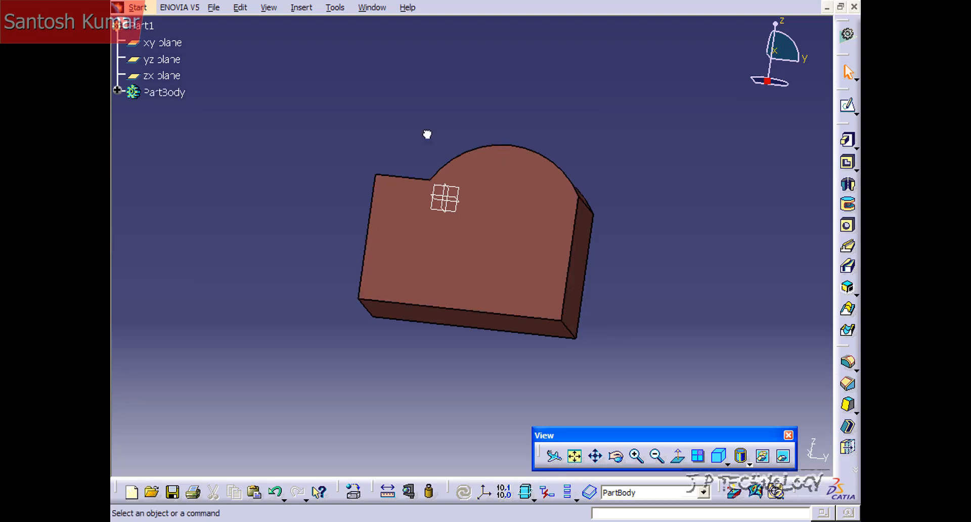
pyautogui.moveTo(521, 241)
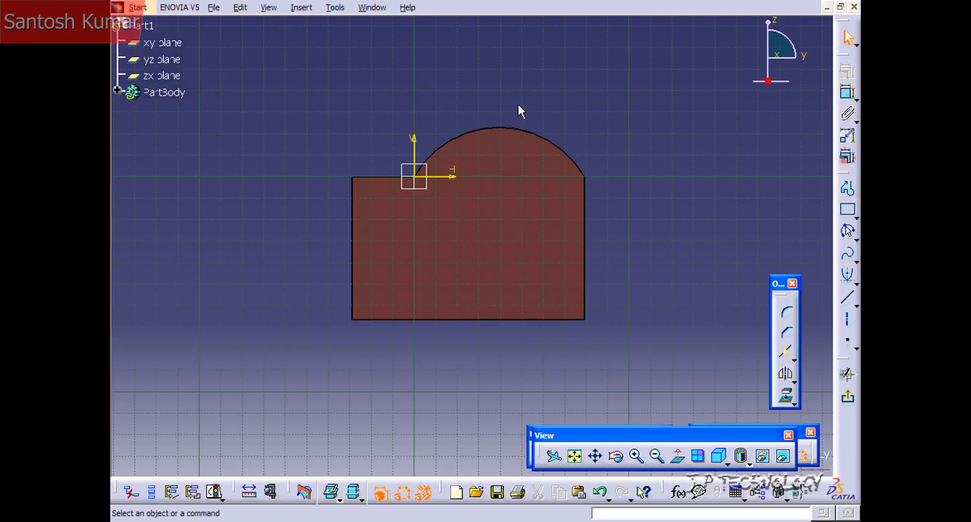
# Project the pad's top arc edge into the sketch on the front face
pyautogui.click(495, 127)
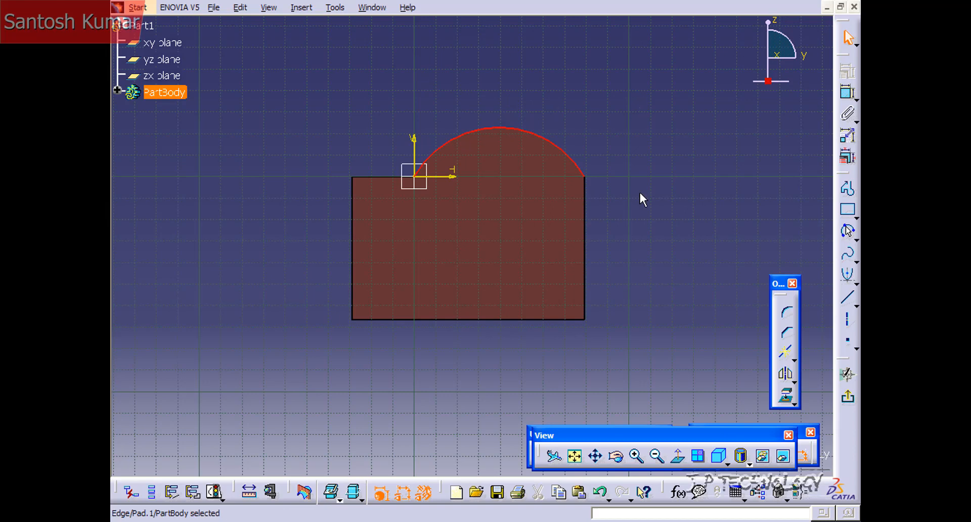
pyautogui.click(498, 127)
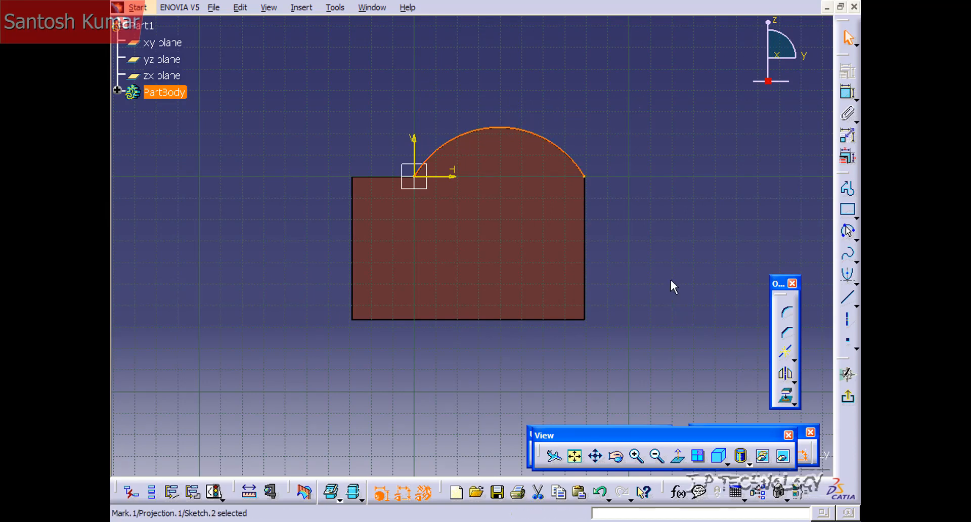
pyautogui.moveTo(511, 135)
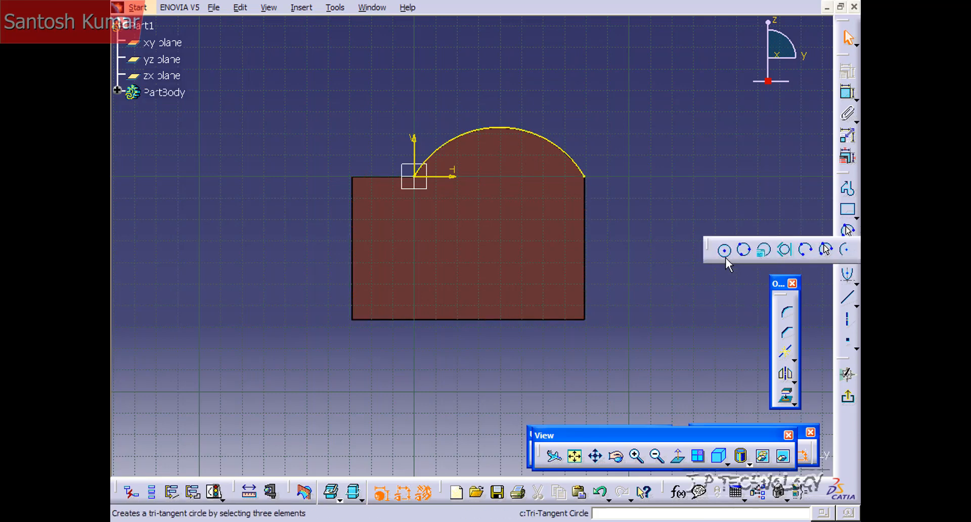
# Start a centre-and-point circle, placing its centre inside the pad face below the arc
pyautogui.click(724, 250)
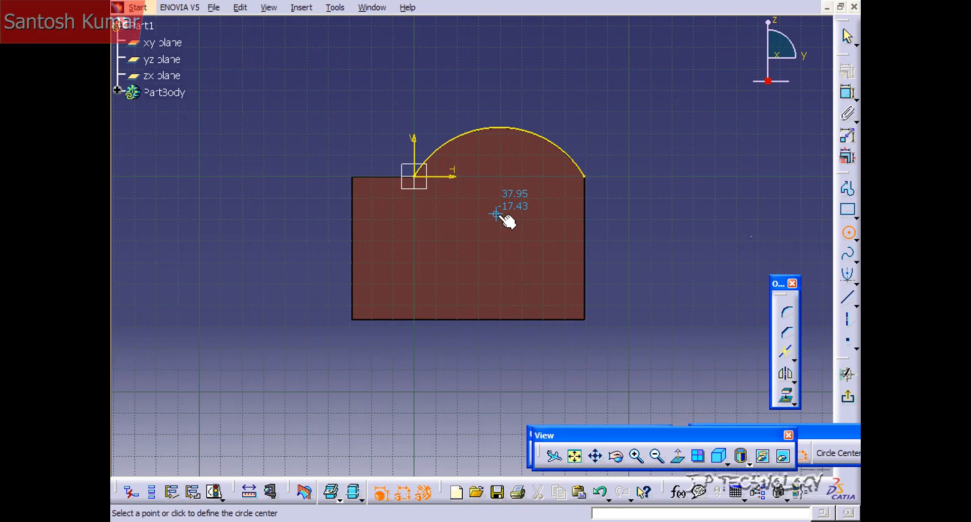
pyautogui.moveTo(507, 135)
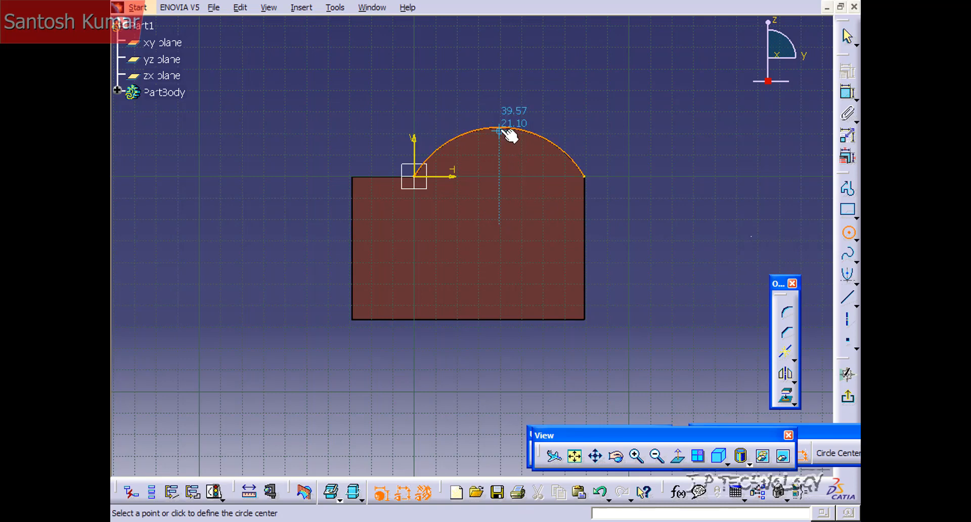
pyautogui.moveTo(500, 215)
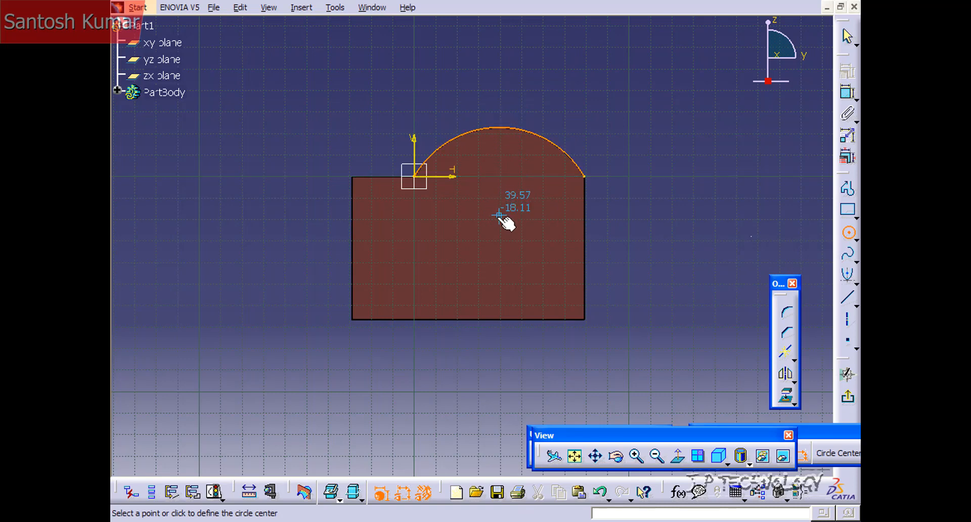
pyautogui.moveTo(514, 137)
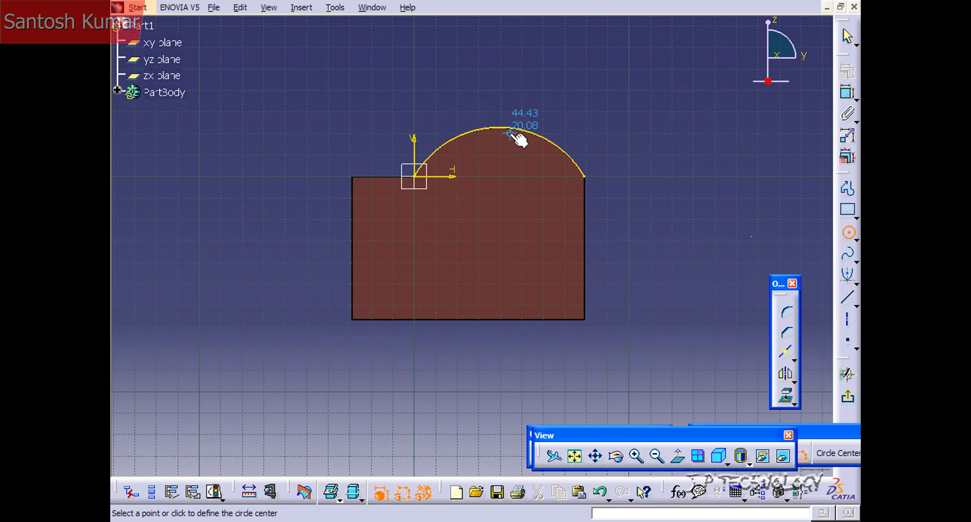
pyautogui.moveTo(507, 192)
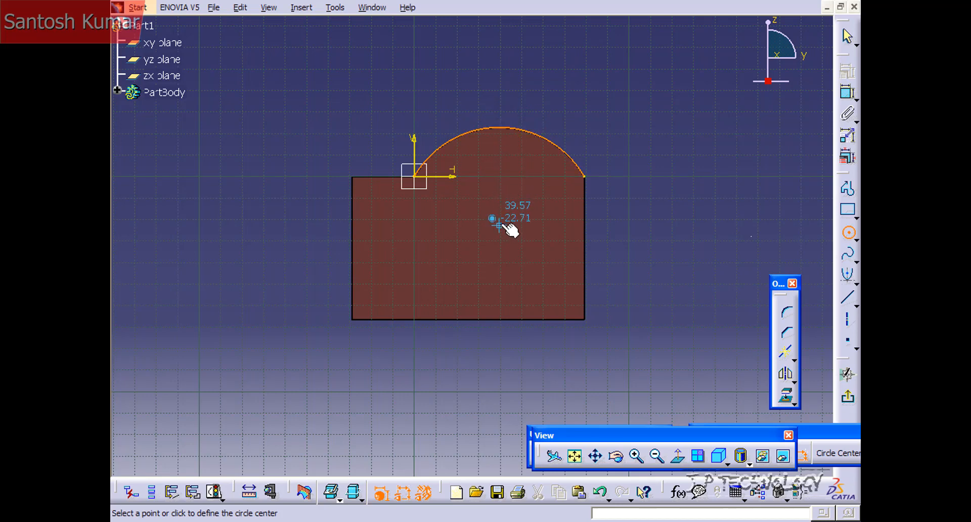
pyautogui.click(499, 223)
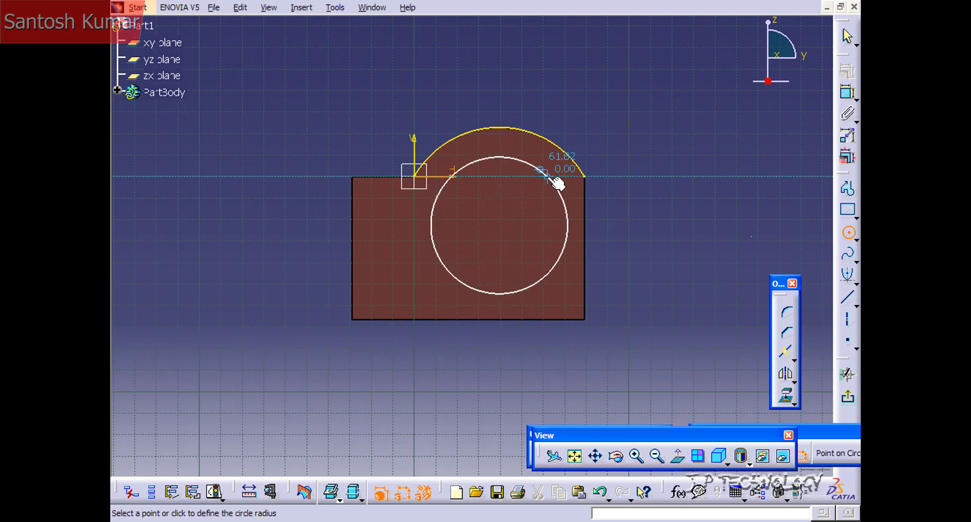
pyautogui.moveTo(536, 136)
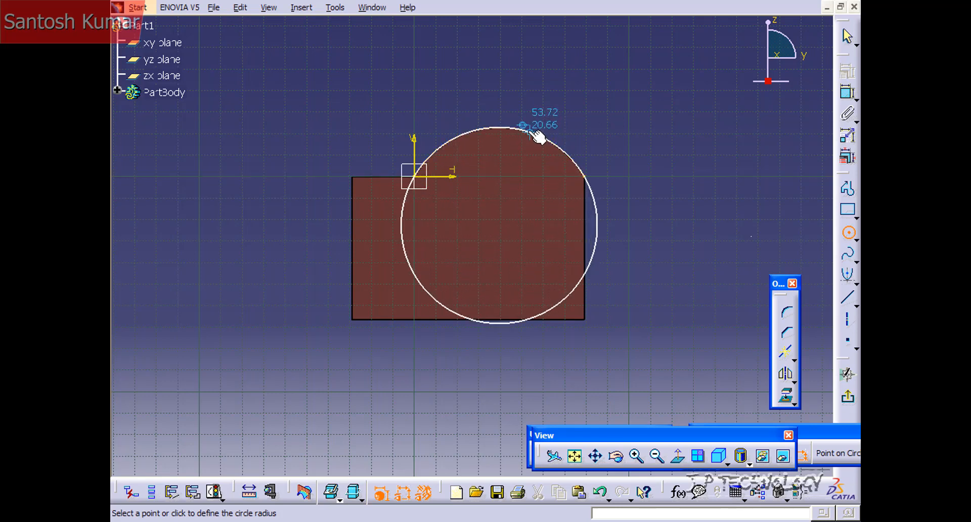
pyautogui.moveTo(530, 133)
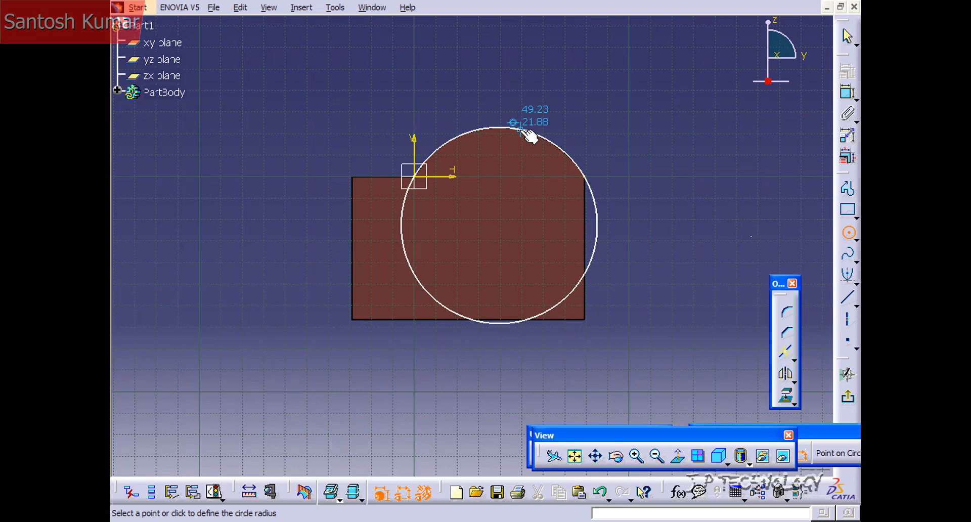
pyautogui.moveTo(549, 139)
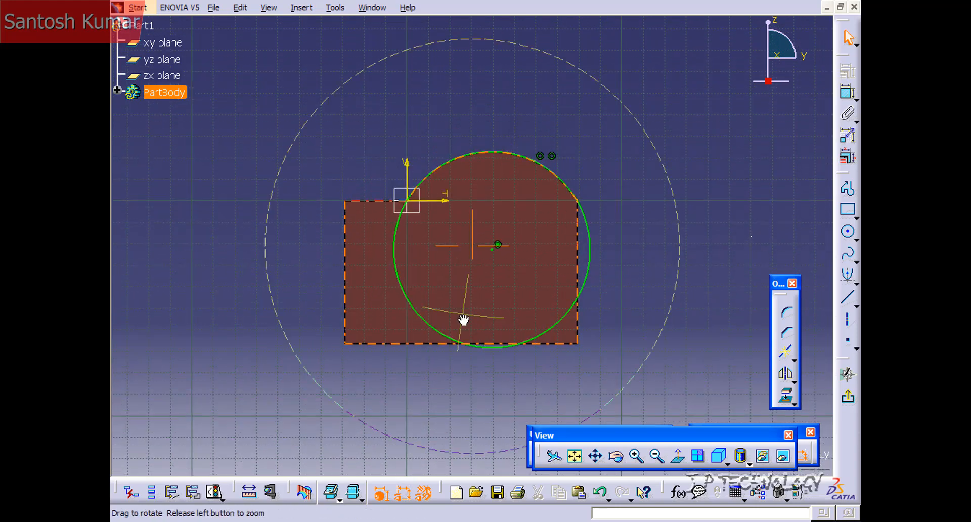
# Orbit to an angled view and select the circle drawn on the pad face
pyautogui.moveTo(465, 320); pyautogui.dragTo(489, 233)
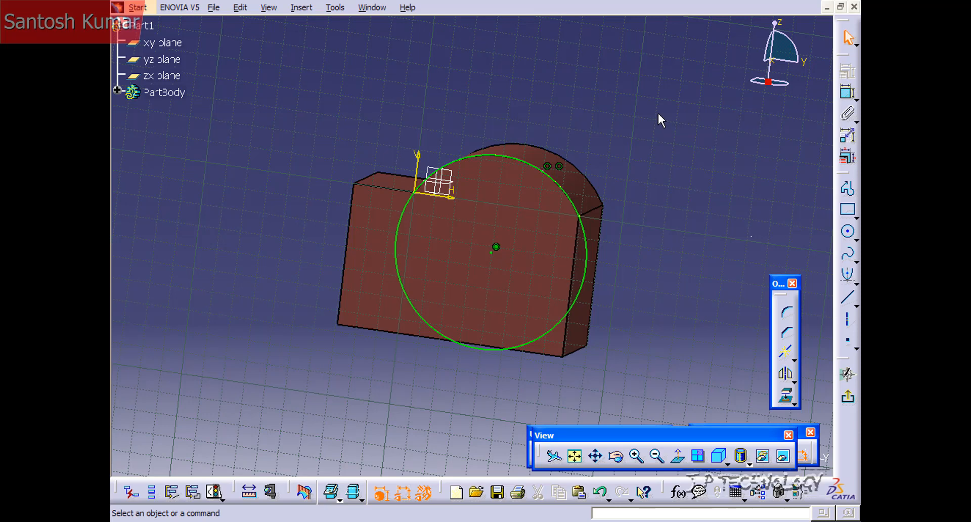
pyautogui.moveTo(519, 166)
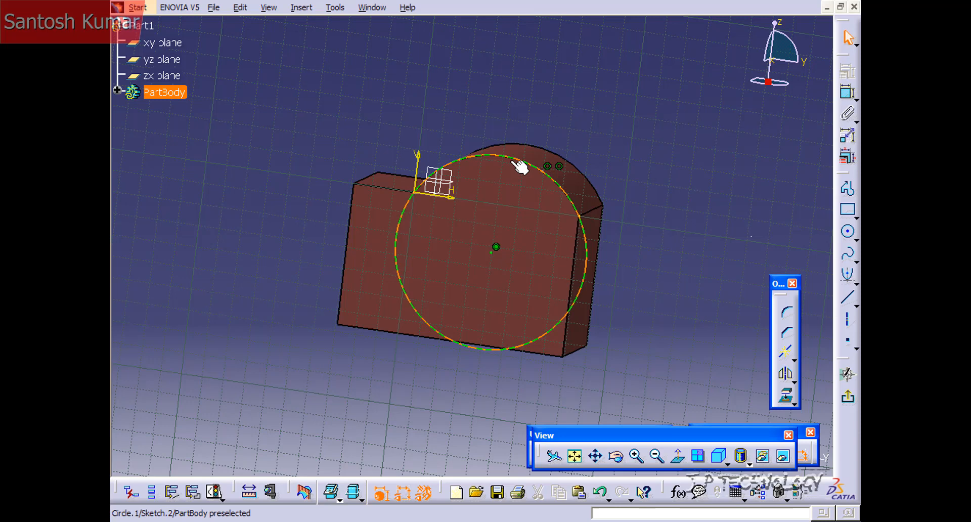
pyautogui.click(490, 105)
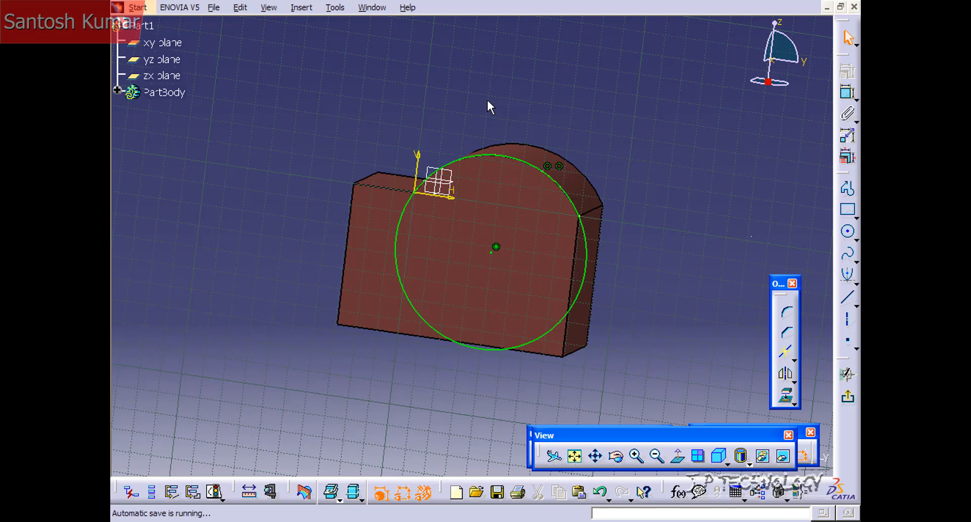
pyautogui.moveTo(502, 162)
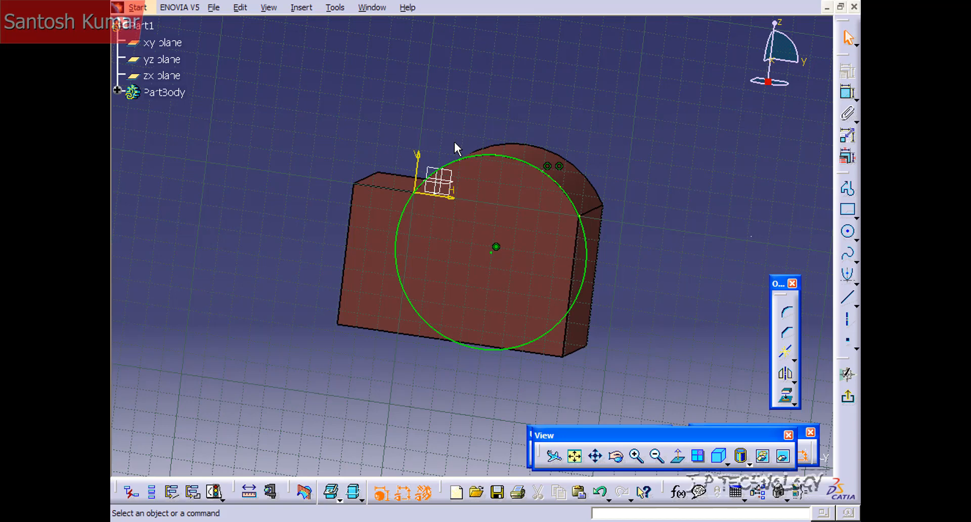
pyautogui.moveTo(449, 157)
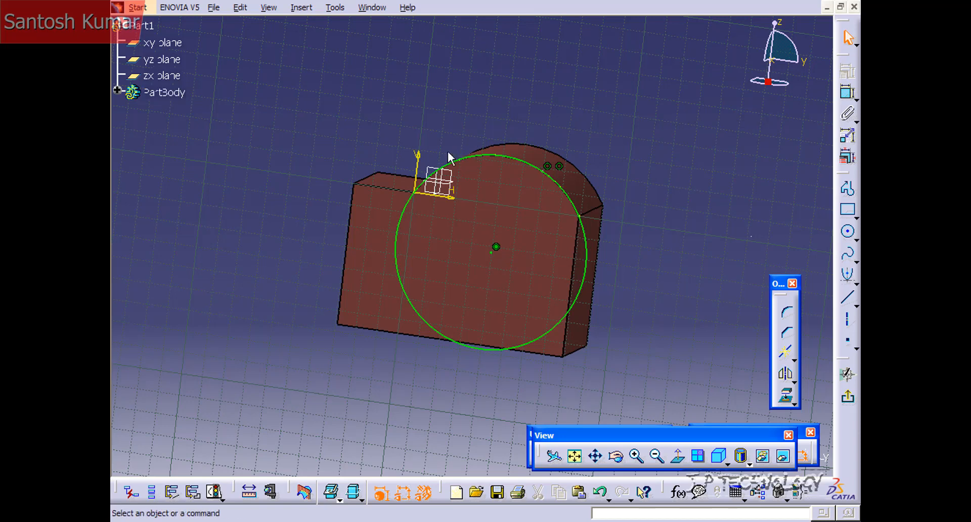
pyautogui.moveTo(489, 166)
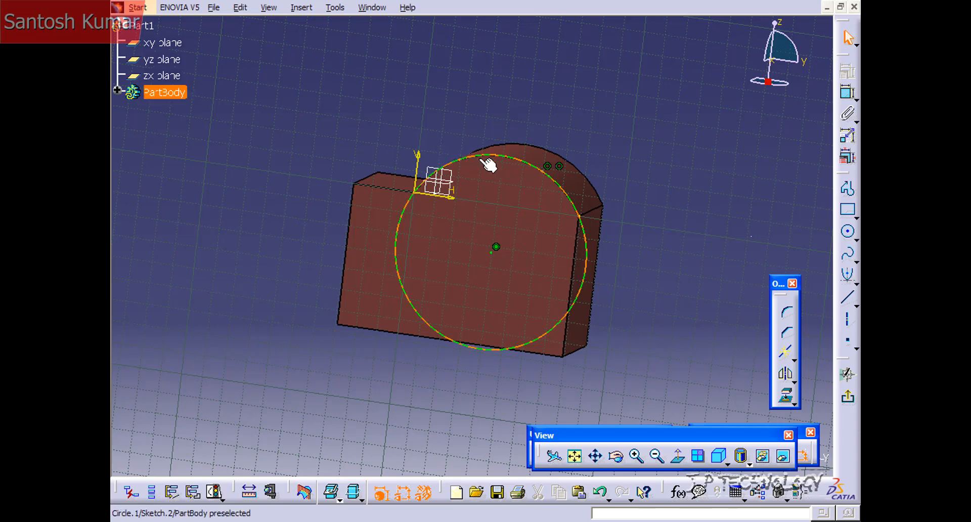
pyautogui.moveTo(403, 248)
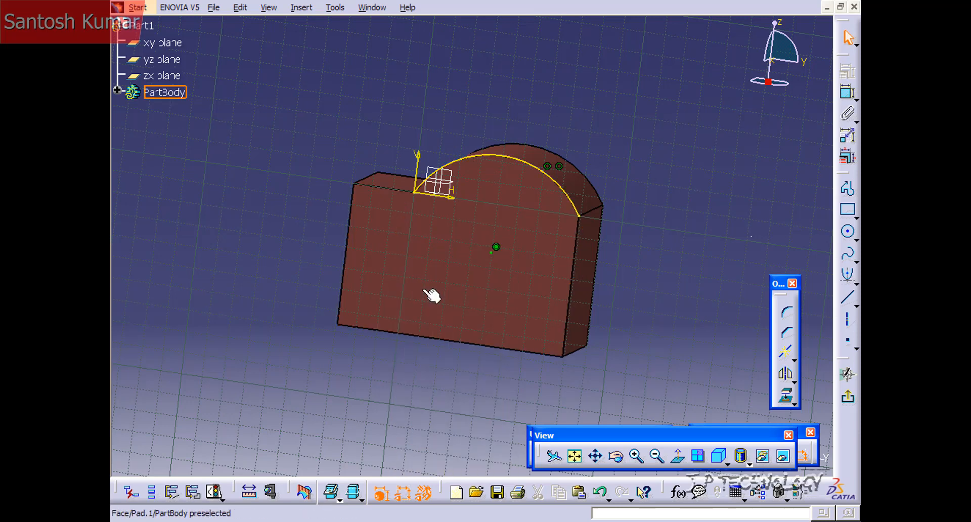
# Orbit to look down on the pad face and select the projected curved edge for deletion
pyautogui.moveTo(431, 295); pyautogui.dragTo(508, 193)
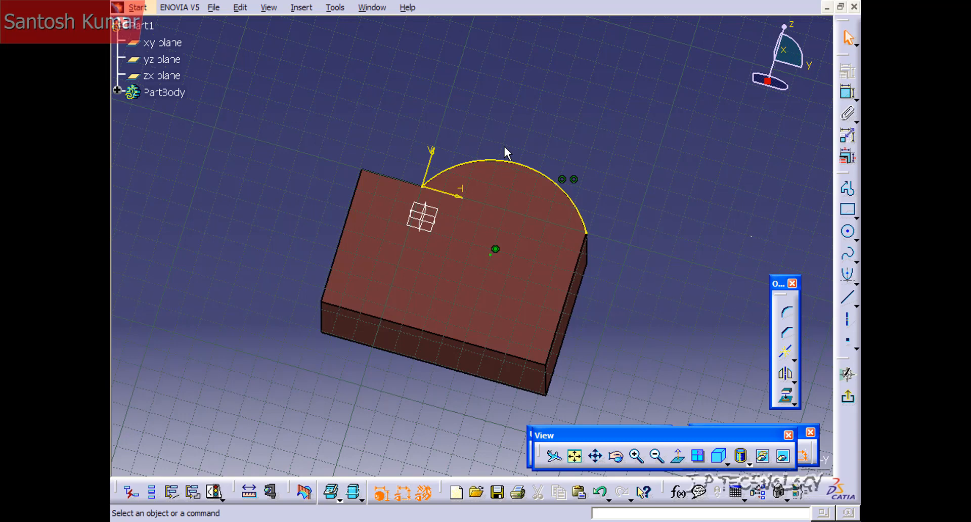
pyautogui.moveTo(507, 160)
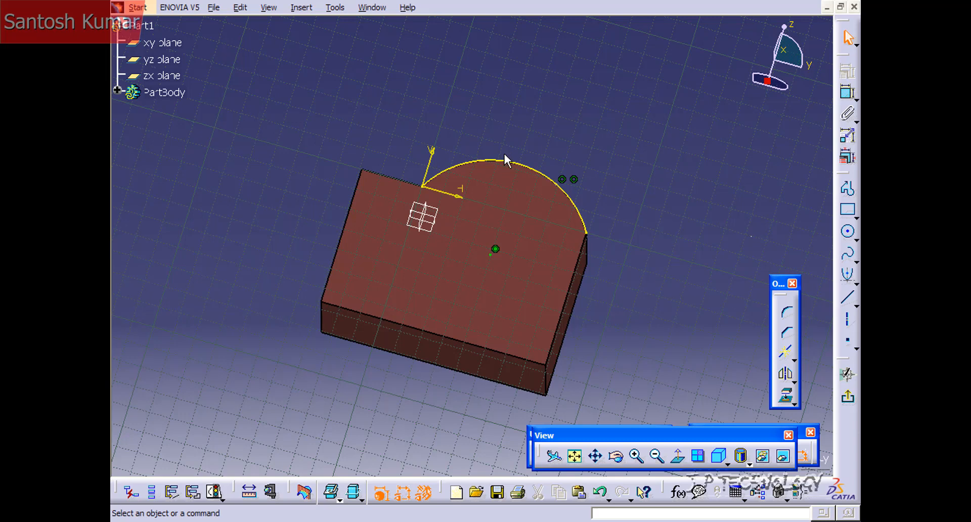
pyautogui.click(505, 160)
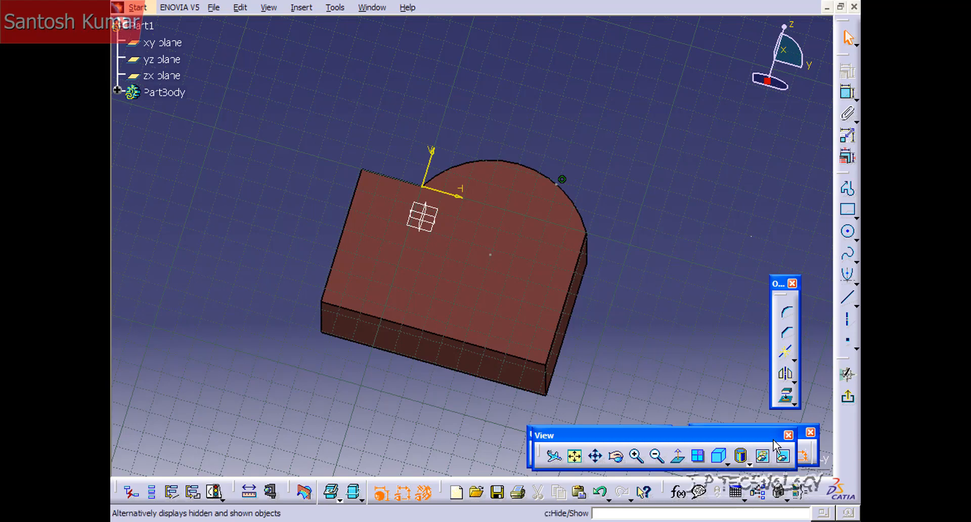
# In the hidden space, unhide the circle with Hide/Show and clear the selection
pyautogui.click(783, 456)
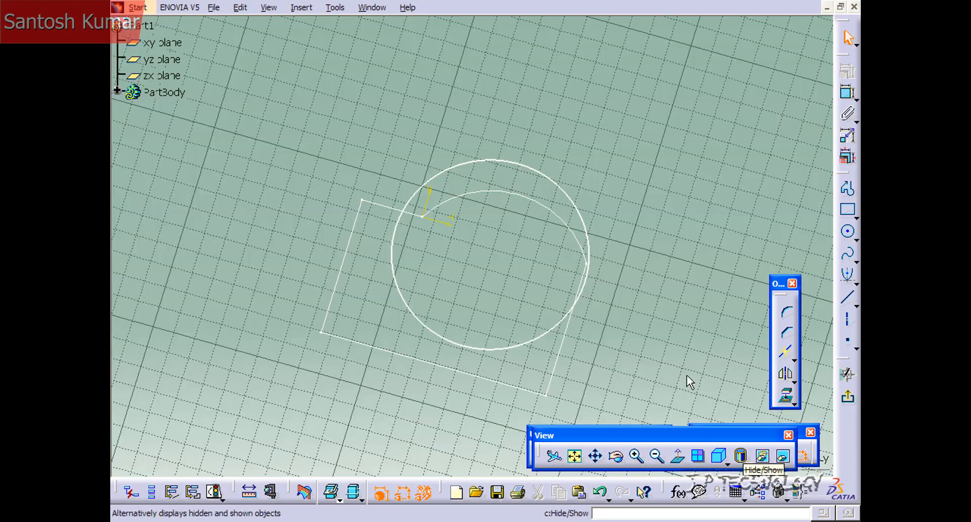
pyautogui.moveTo(691, 381); pyautogui.dragTo(454, 184)
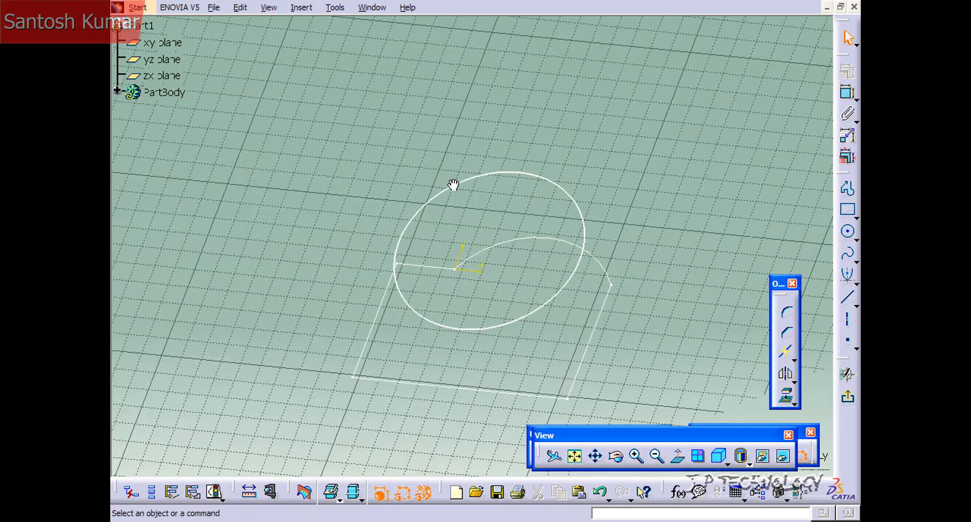
pyautogui.moveTo(511, 177)
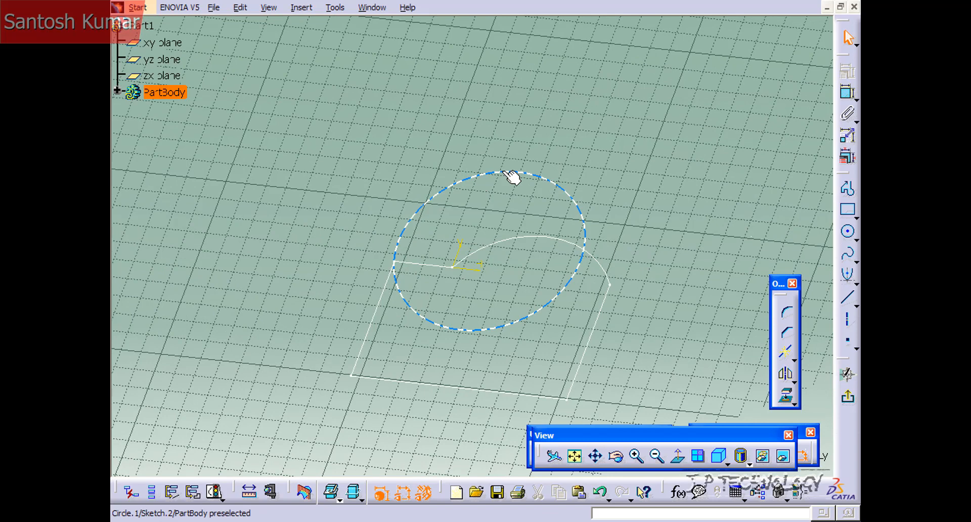
pyautogui.rightClick(511, 177)
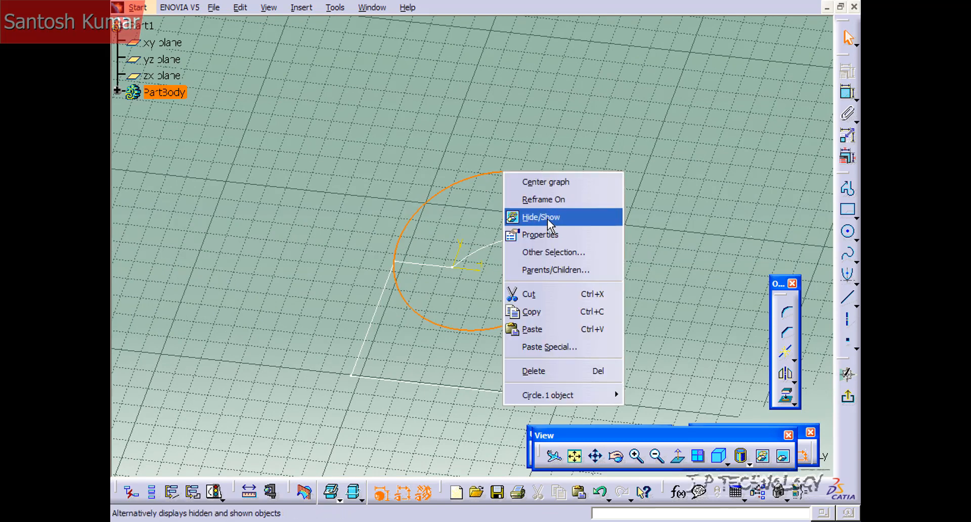
pyautogui.click(541, 218)
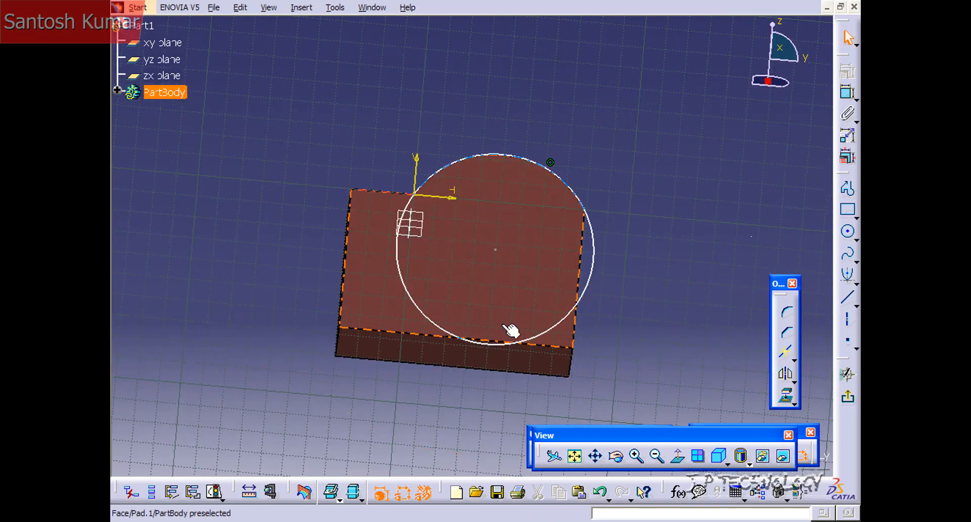
pyautogui.click(446, 130)
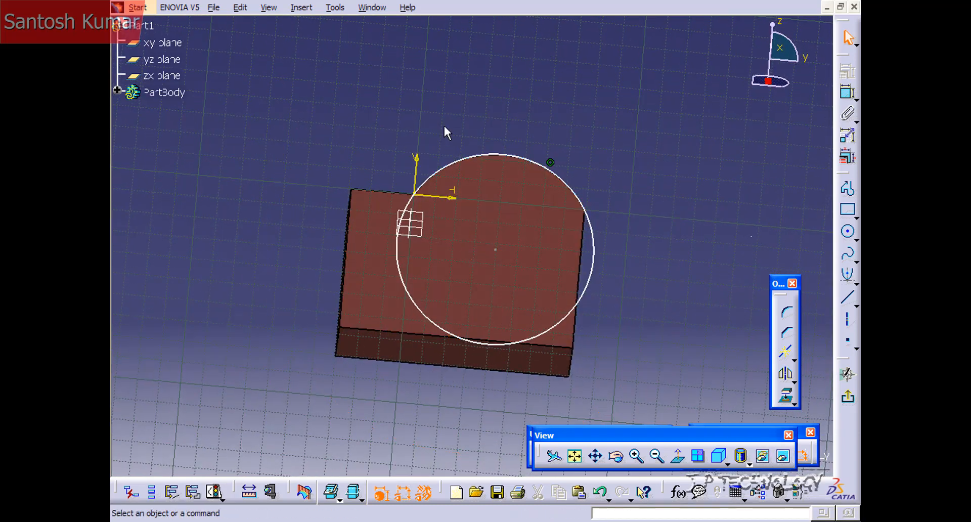